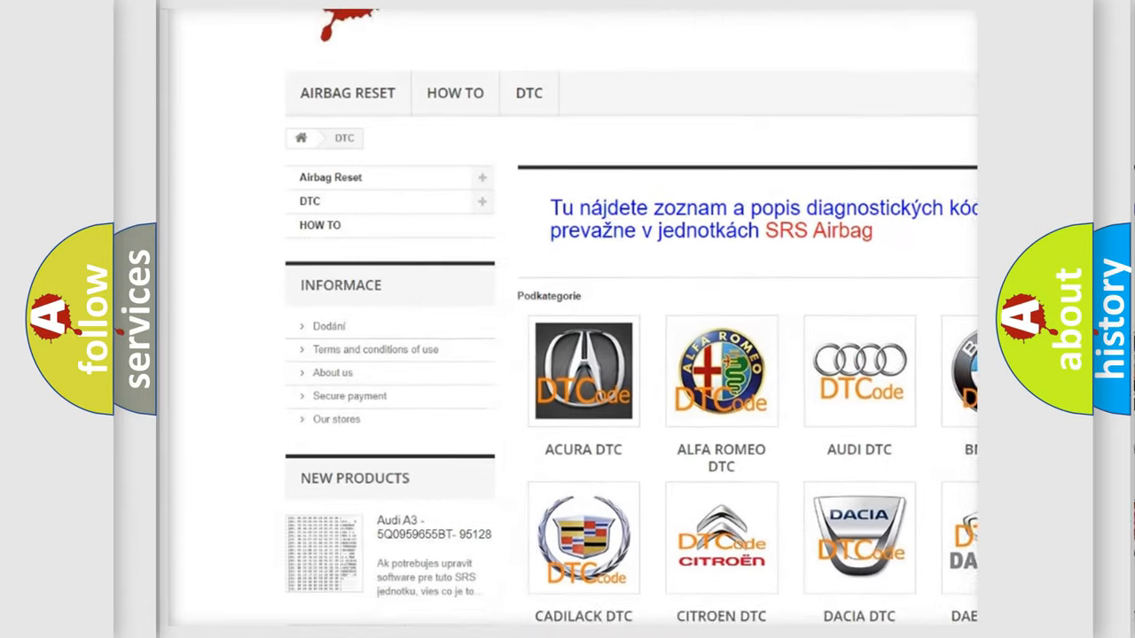
scroll(down, 3)
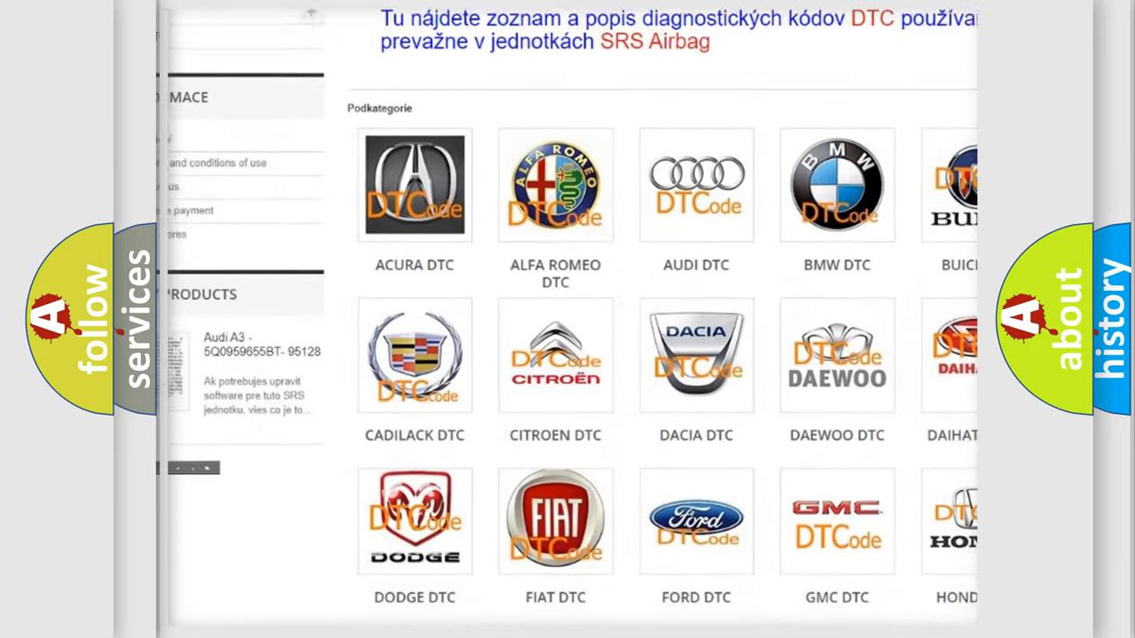
scroll(down, 3)
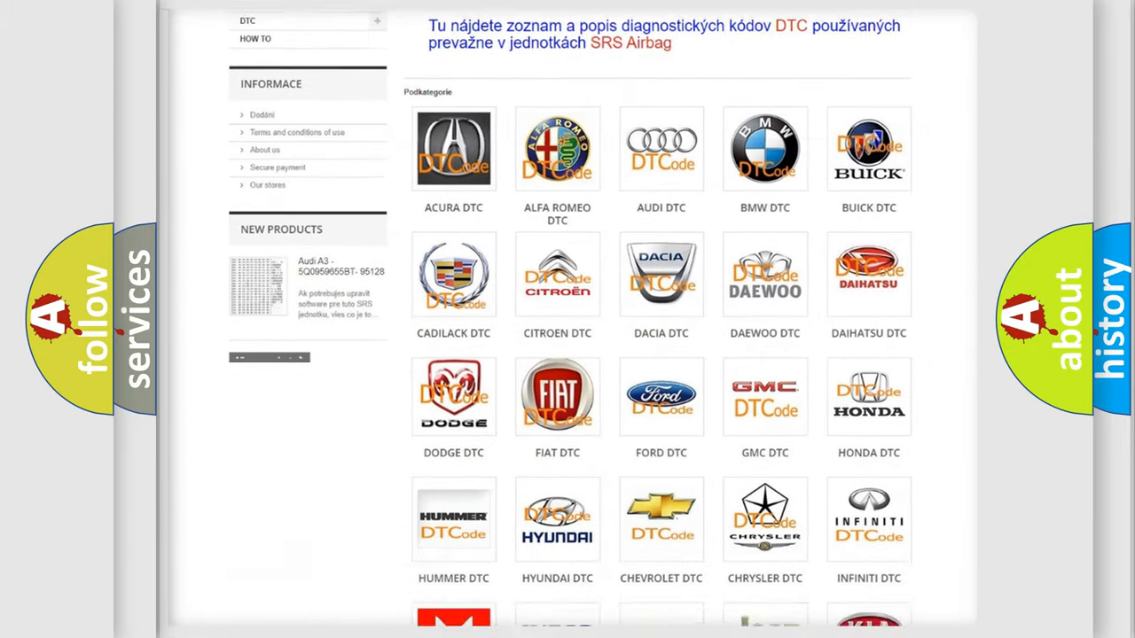
scroll(down, 3)
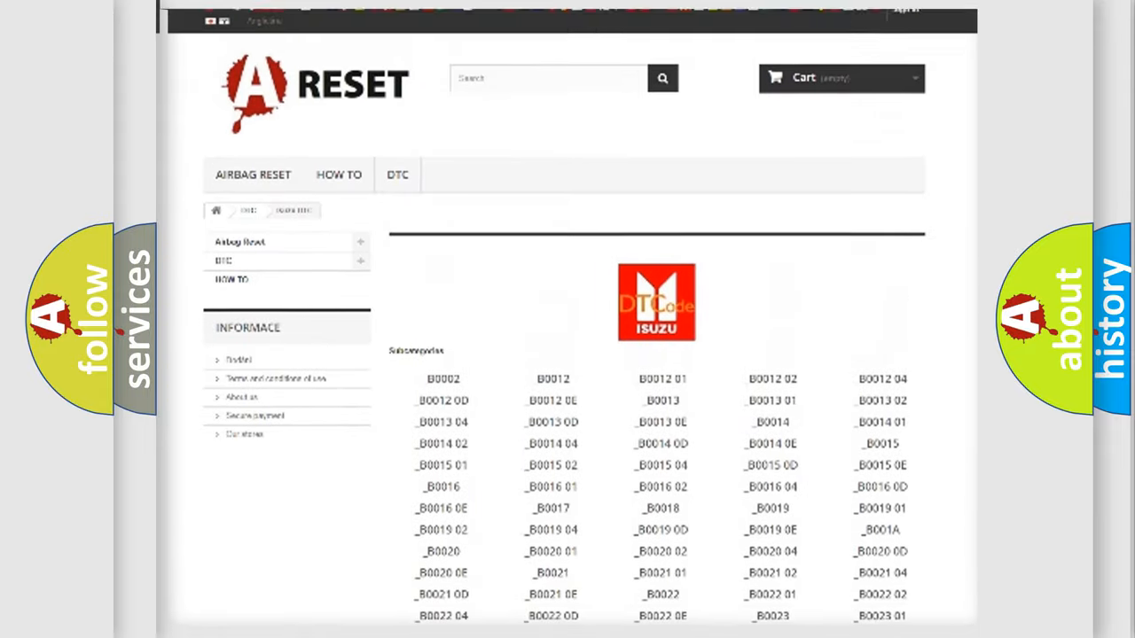
scroll(up, 3)
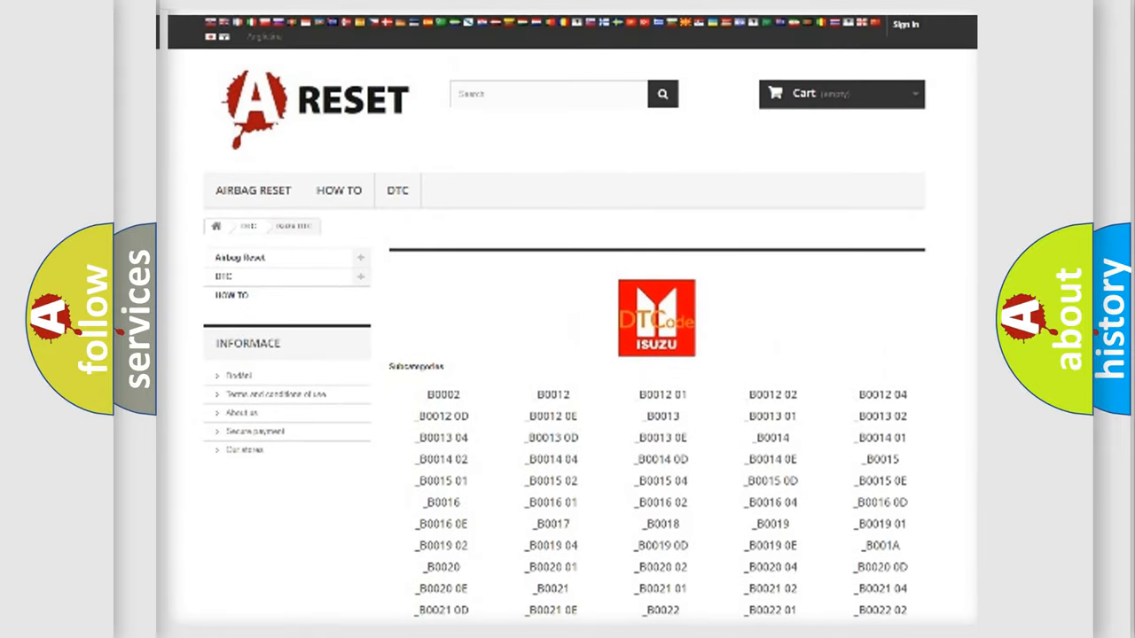